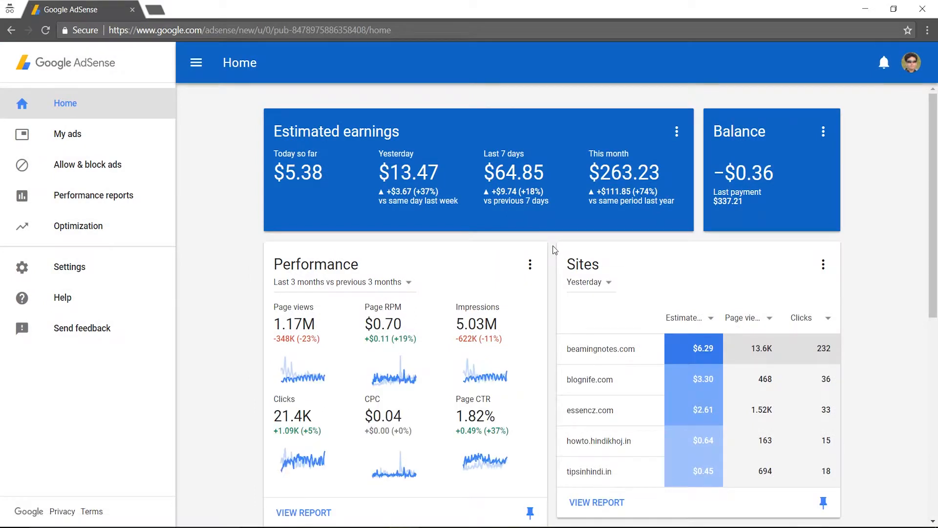
{"action": "mouse_move", "coordinate": [204, 162]}
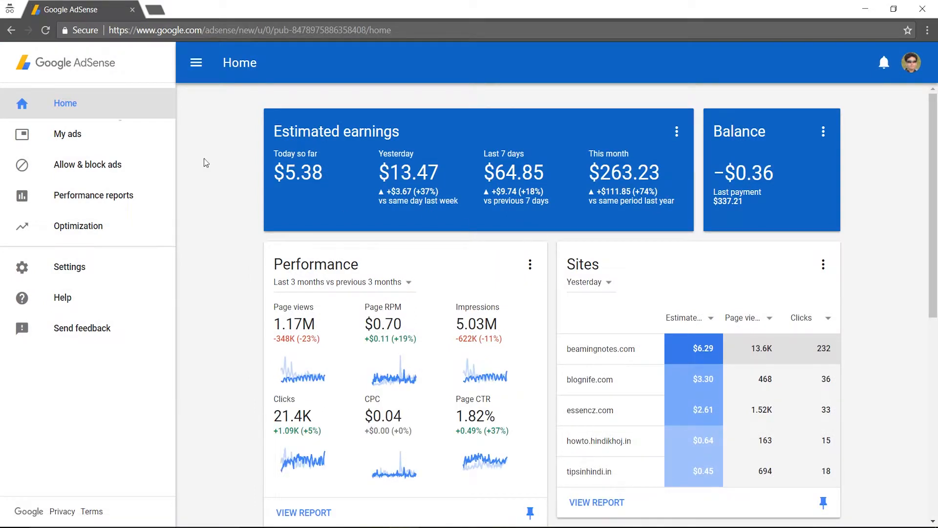
{"action": "mouse_move", "coordinate": [67, 134]}
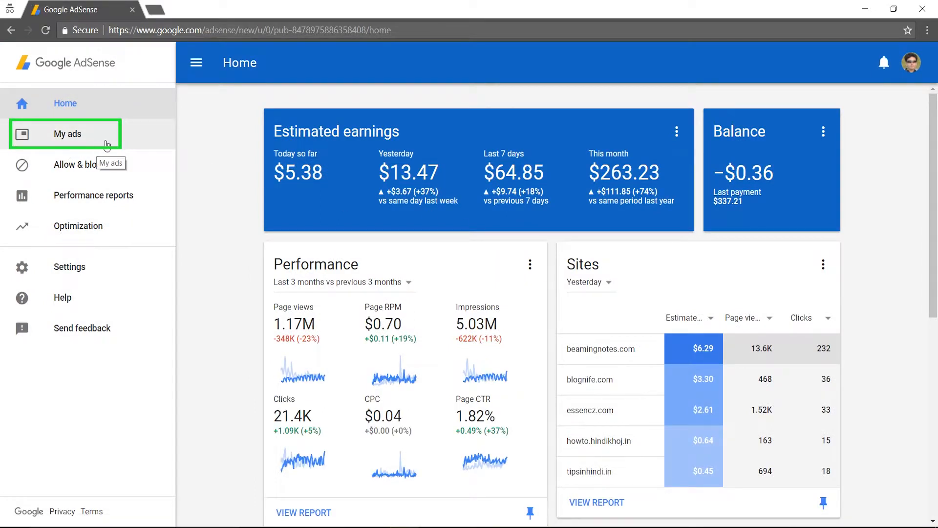
Go to My ads to show the account's existing ad units
{"action": "left_click", "coordinate": [67, 134]}
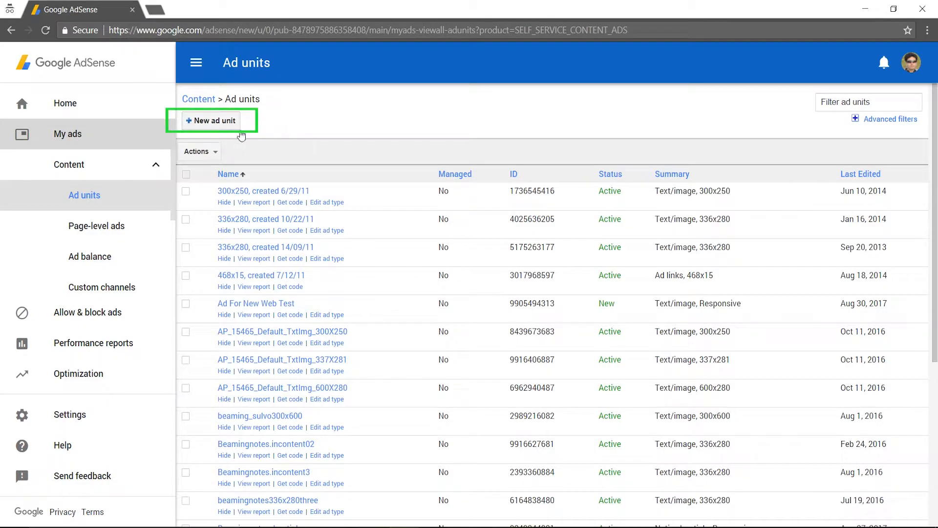
Begin a new ad unit of the Text & display ads type
{"action": "left_click", "coordinate": [210, 120]}
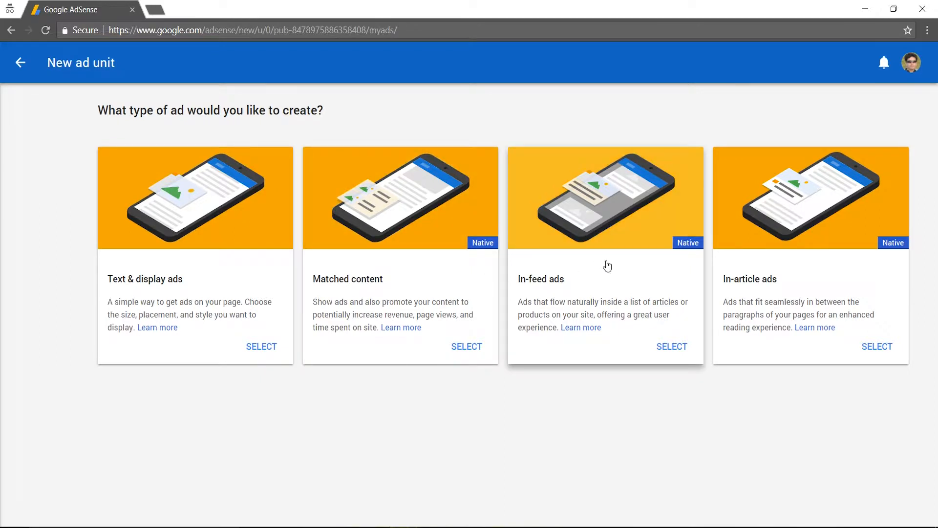
{"action": "mouse_move", "coordinate": [467, 518]}
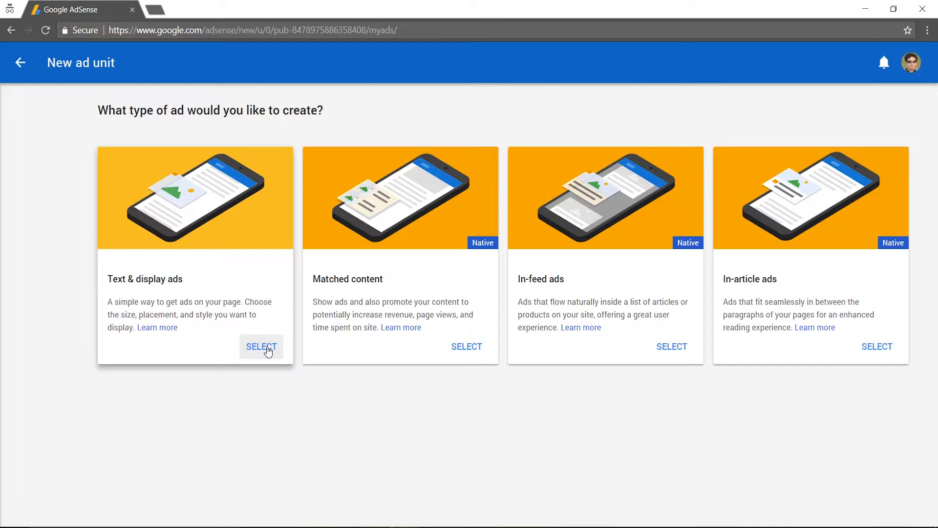
{"action": "left_click", "coordinate": [262, 346]}
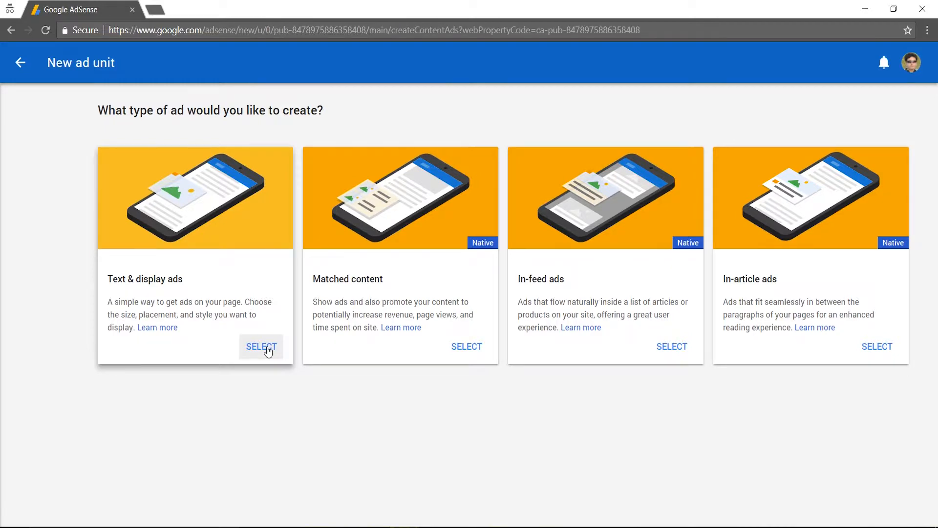
Enter 'Ads For Web Test' as the ad unit name, correcting the capitalisation typo
{"action": "left_click", "coordinate": [262, 346]}
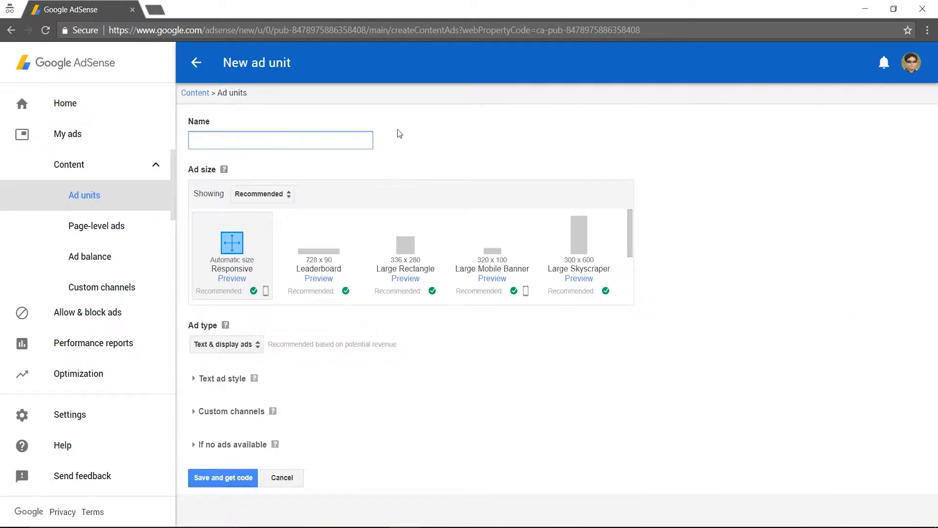
{"action": "left_click", "coordinate": [281, 139]}
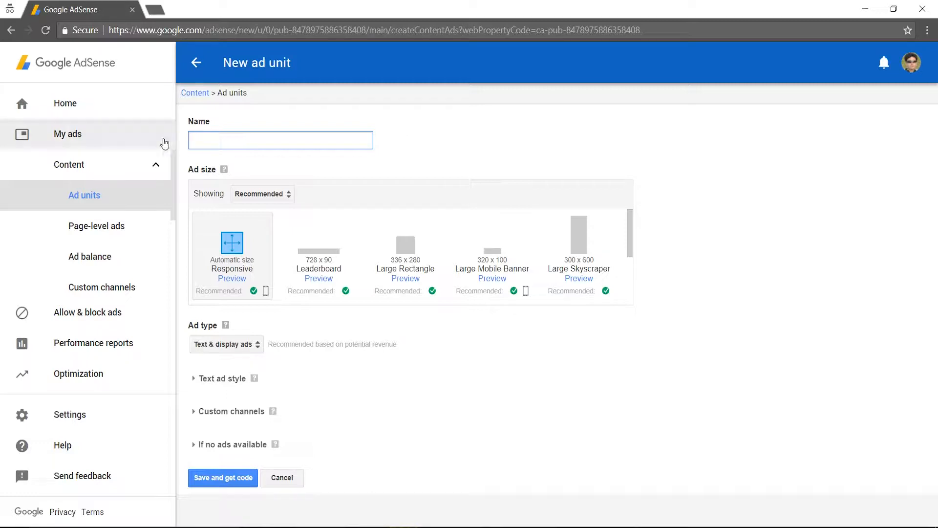
{"action": "left_click", "coordinate": [279, 140]}
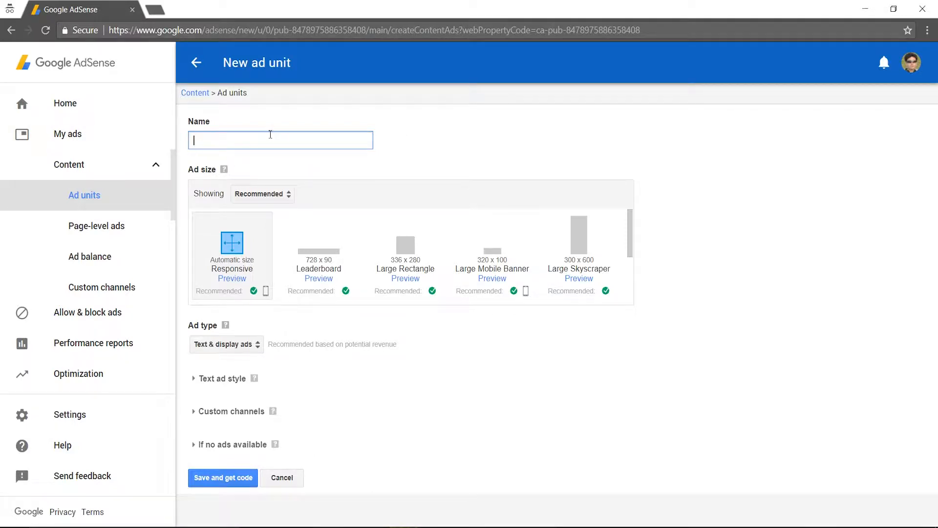
{"action": "type", "text": "Ads FOr W"}
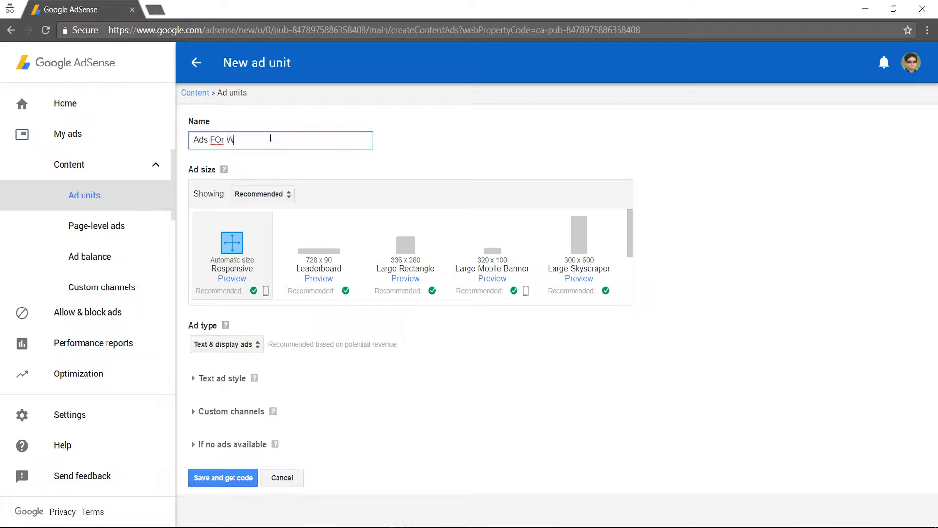
{"action": "type", "text": "eb Test"}
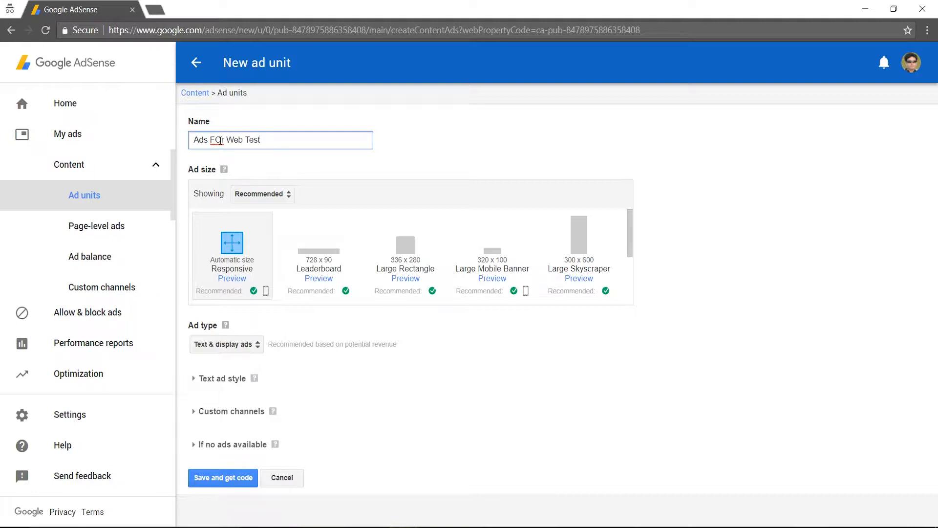
{"action": "key", "text": "Backspace"}
{"action": "type", "text": "o"}
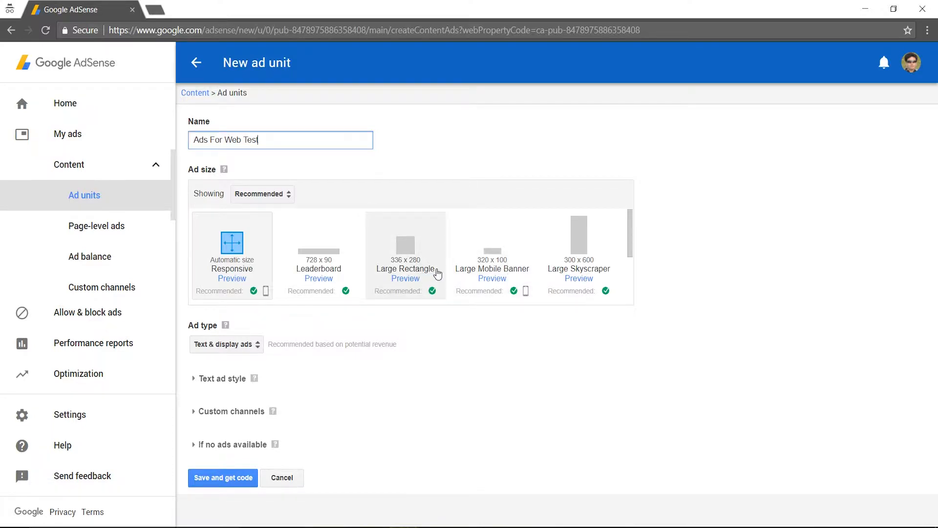
Choose the 336x280 Large Rectangle size, checking its preview before dismissing it
{"action": "left_click", "coordinate": [405, 245]}
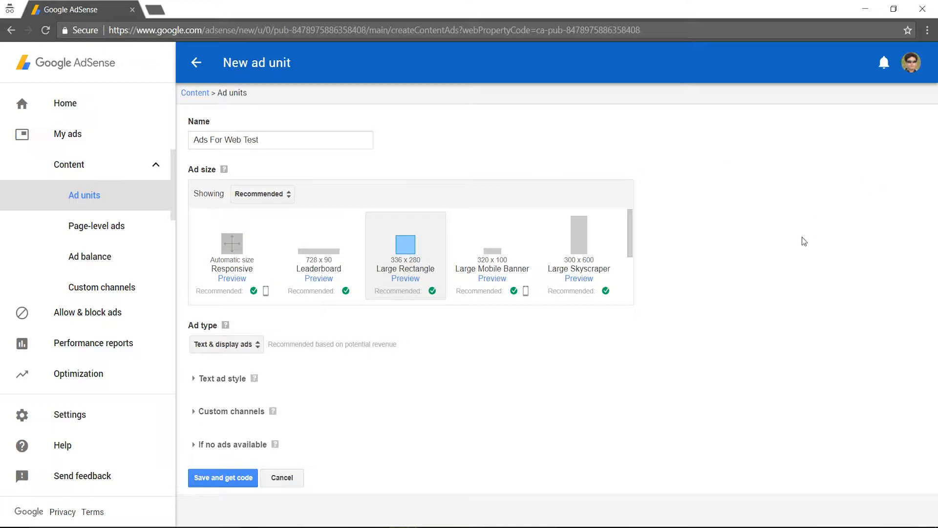
{"action": "mouse_move", "coordinate": [405, 278]}
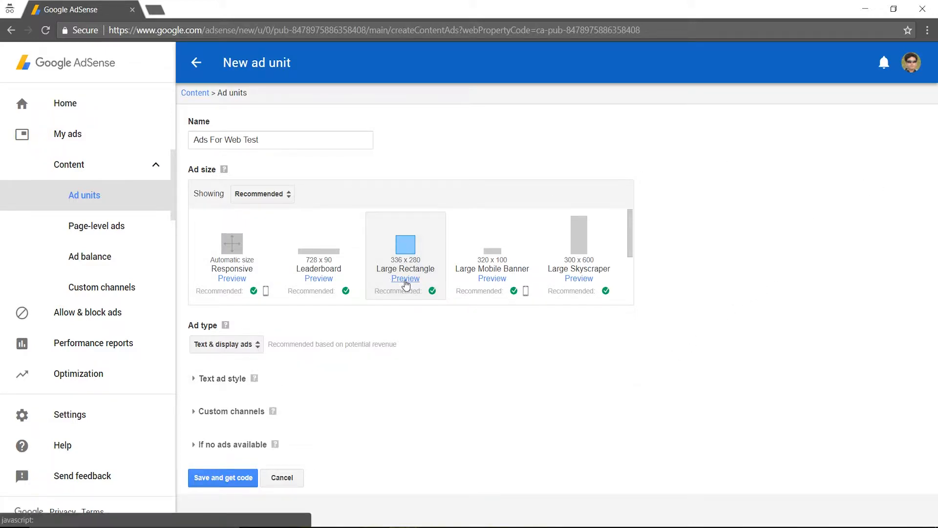
{"action": "left_click", "coordinate": [404, 279]}
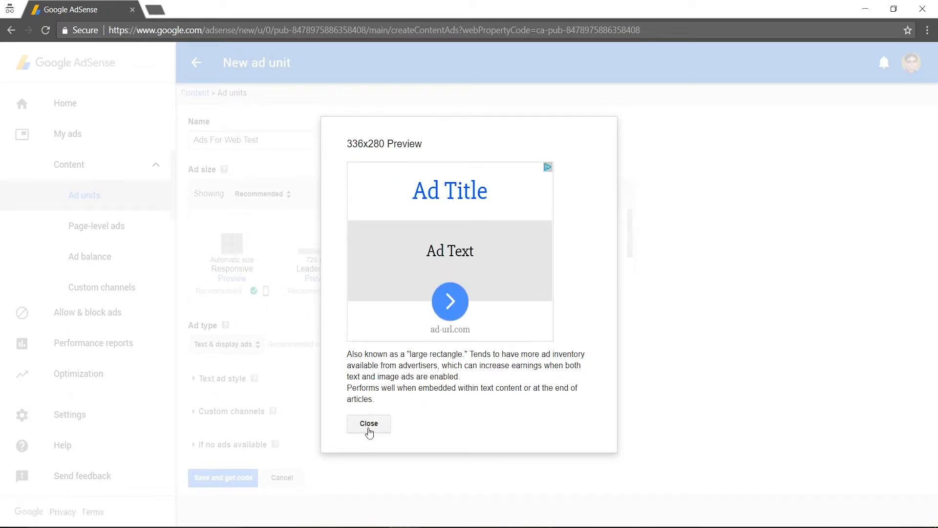
{"action": "left_click", "coordinate": [368, 423]}
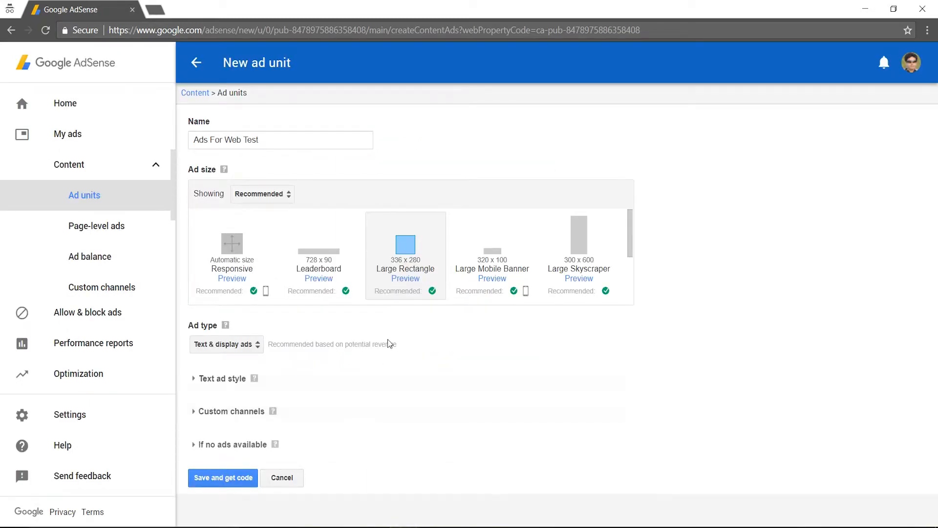
{"action": "mouse_move", "coordinate": [200, 390]}
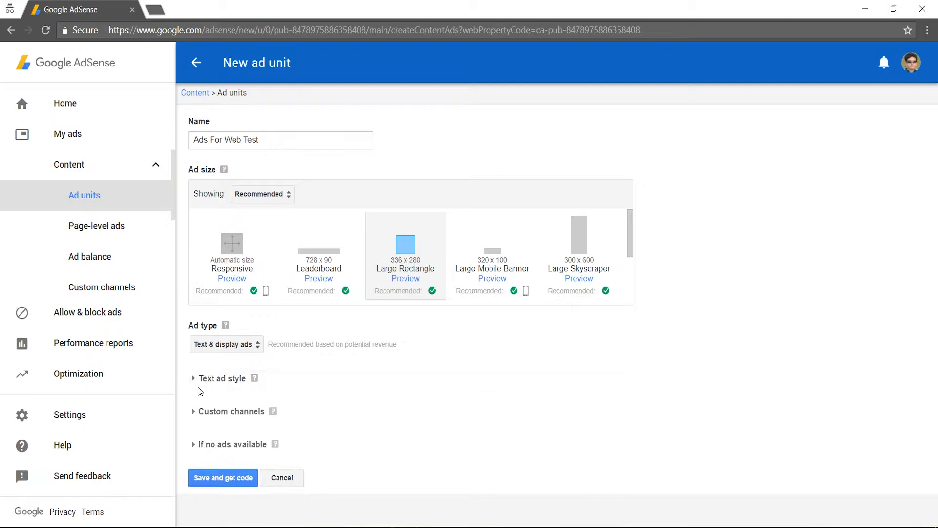
Copy the Default text ad style with border 0066CC, title 2BA94F and text 800040
{"action": "left_click", "coordinate": [222, 378]}
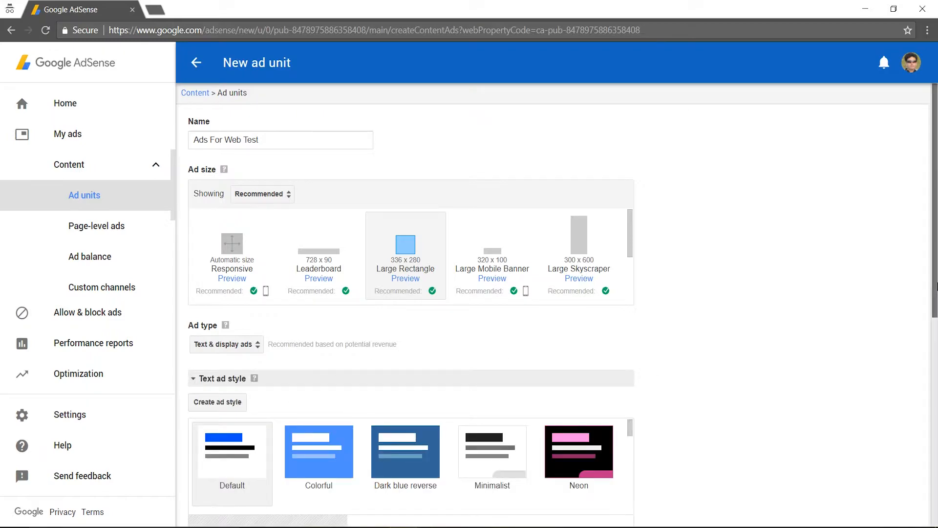
{"action": "scroll", "scroll_direction": "down", "scroll_amount": 3}
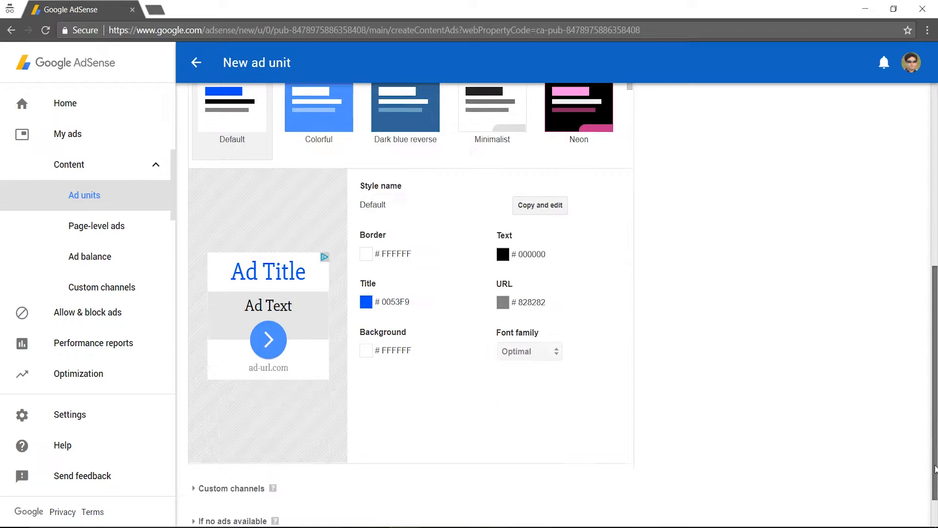
{"action": "left_click", "coordinate": [539, 205]}
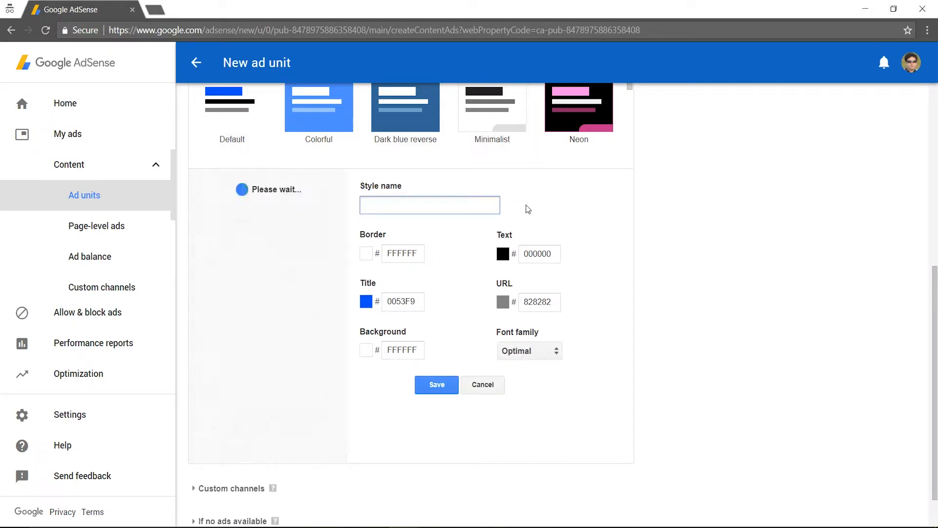
{"action": "left_click", "coordinate": [365, 302]}
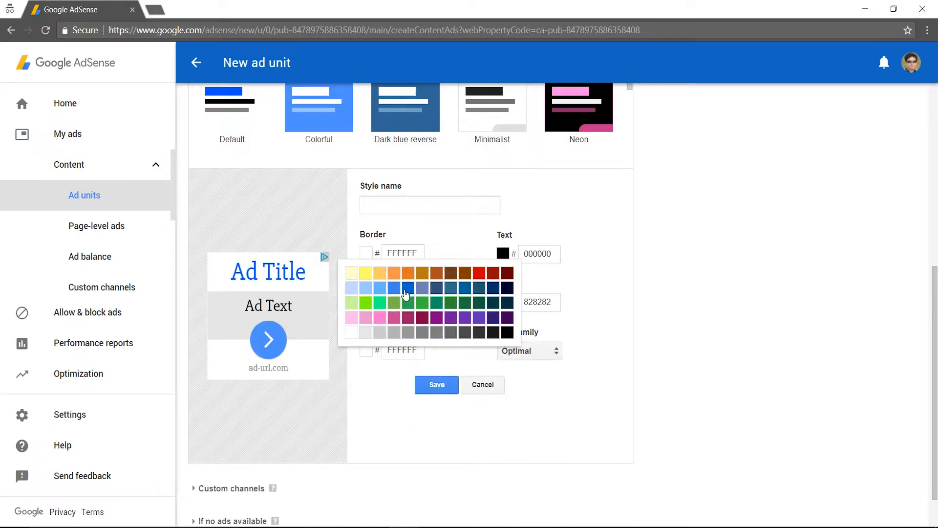
{"action": "left_click", "coordinate": [405, 288]}
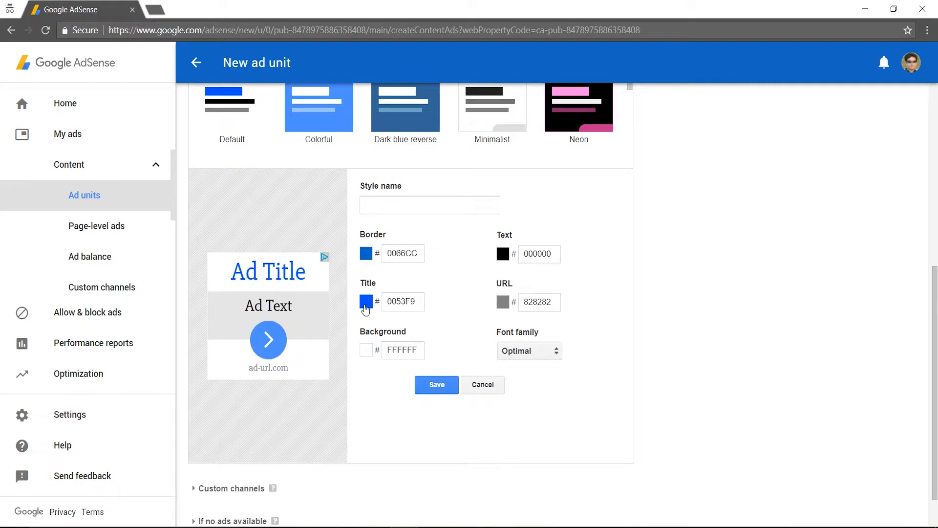
{"action": "left_click", "coordinate": [365, 302]}
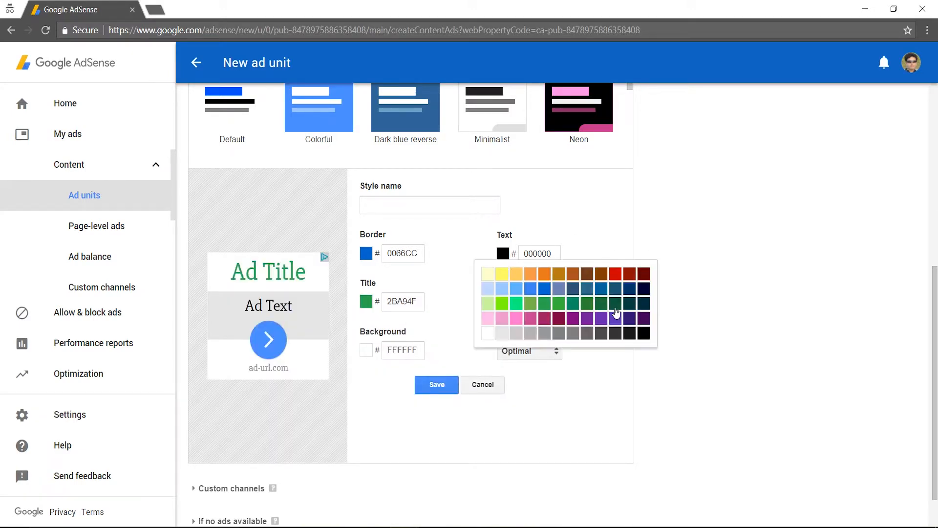
{"action": "left_click", "coordinate": [617, 318]}
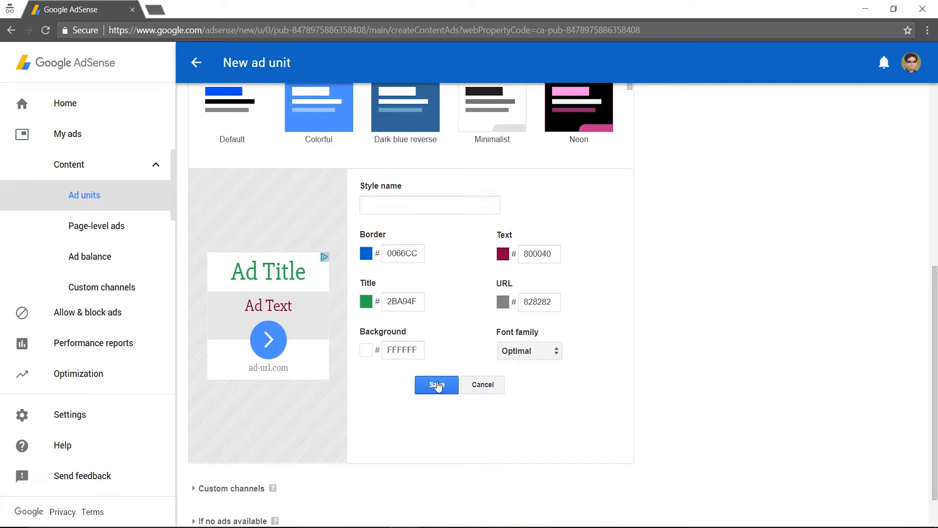
Name the custom style 'New Style Test' and save it
{"action": "left_click", "coordinate": [436, 384]}
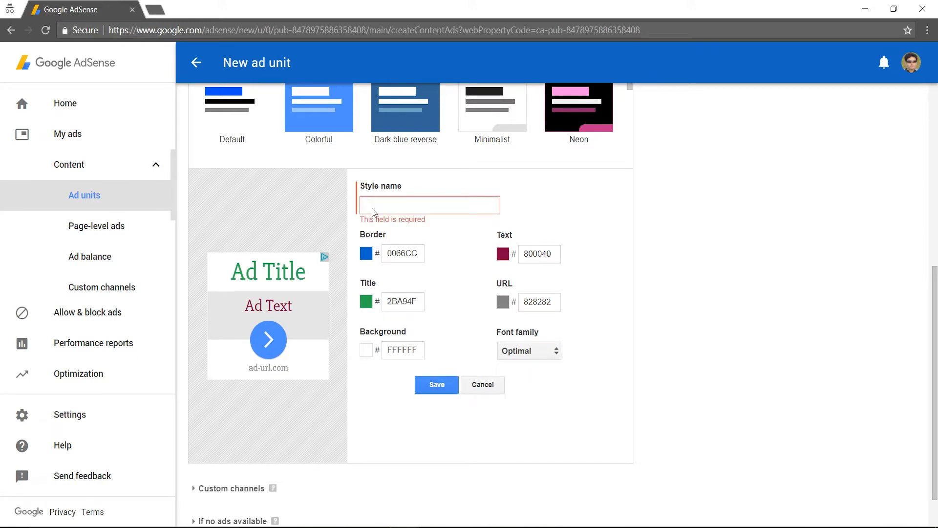
{"action": "left_click", "coordinate": [429, 204]}
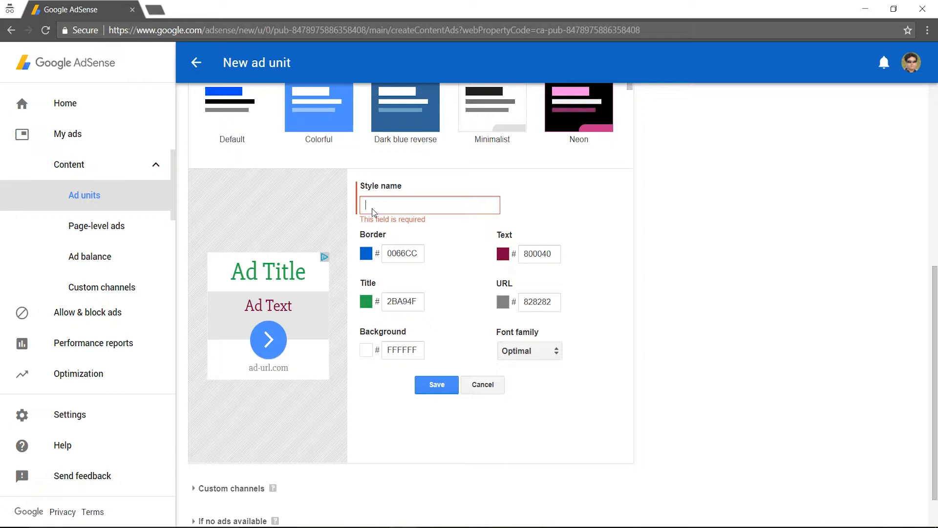
{"action": "type", "text": "New Style Test"}
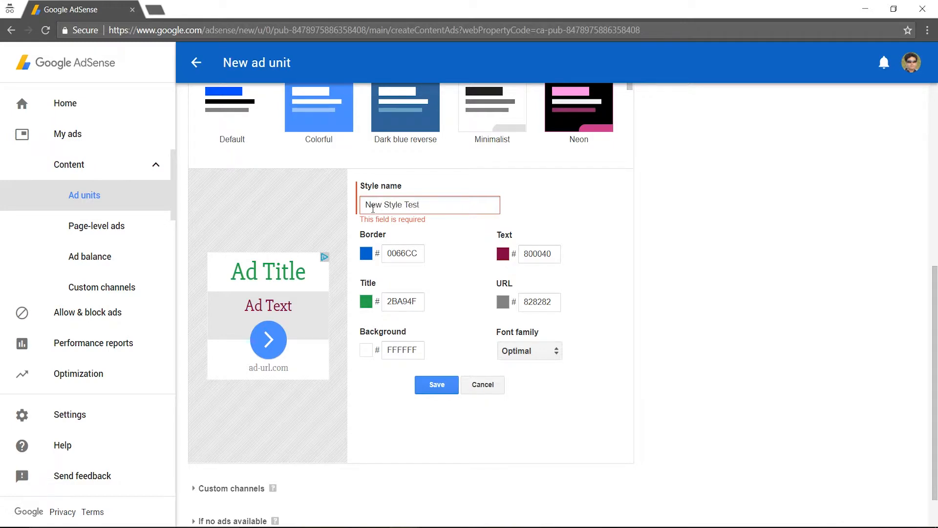
{"action": "left_click", "coordinate": [436, 384]}
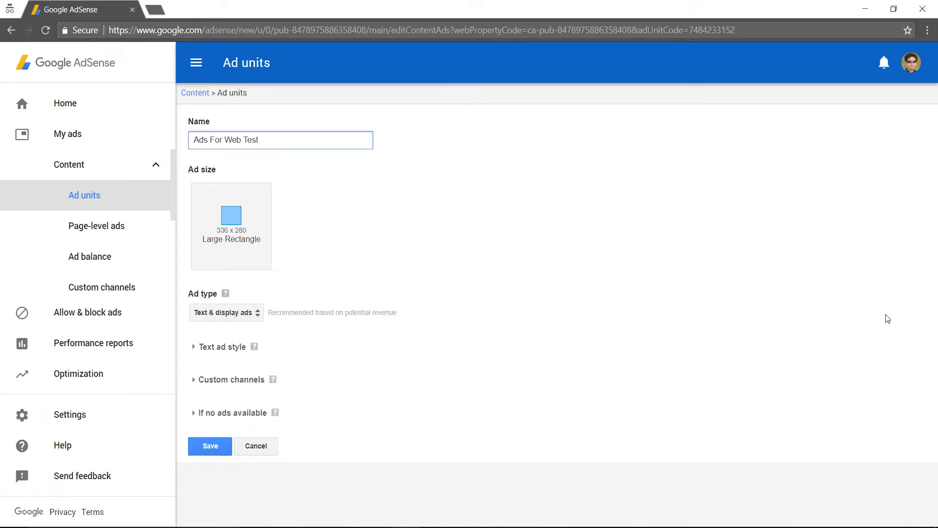
{"action": "left_click", "coordinate": [233, 379]}
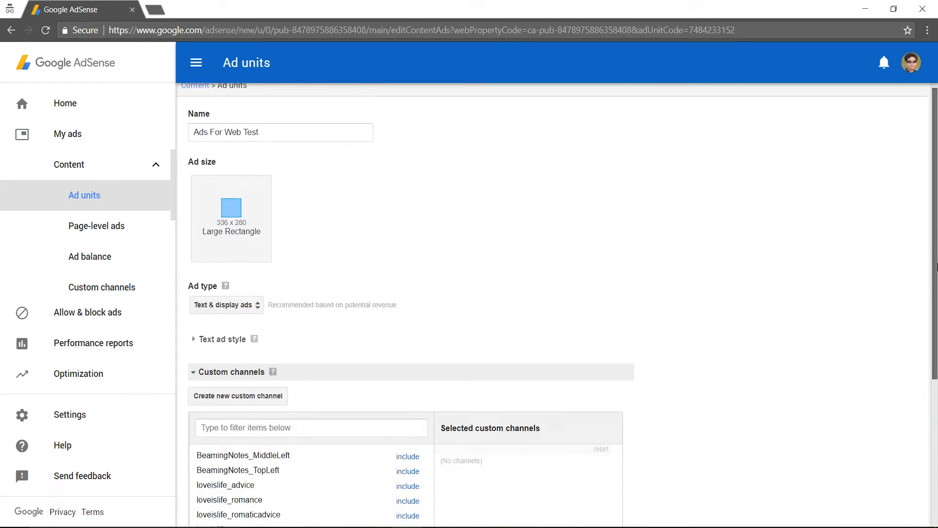
{"action": "scroll", "scroll_direction": "down", "scroll_amount": 3}
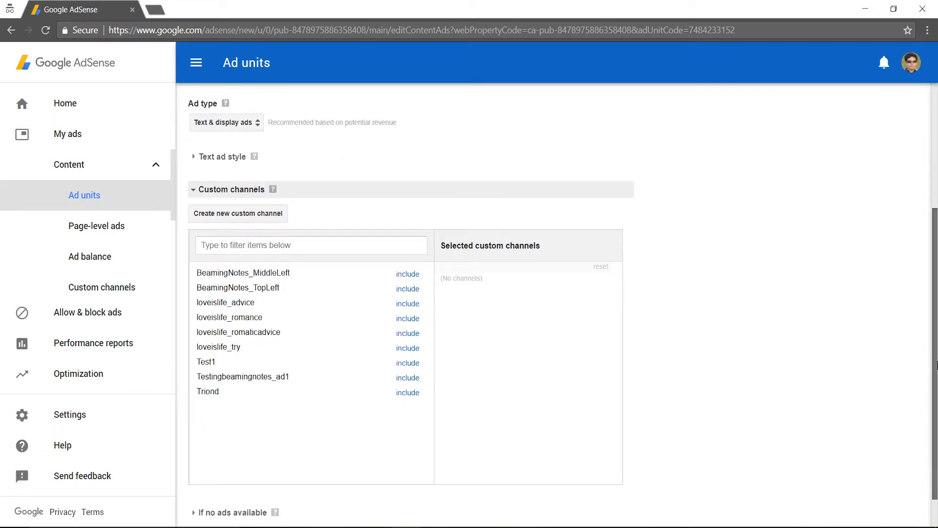
{"action": "scroll", "scroll_direction": "down", "scroll_amount": 3}
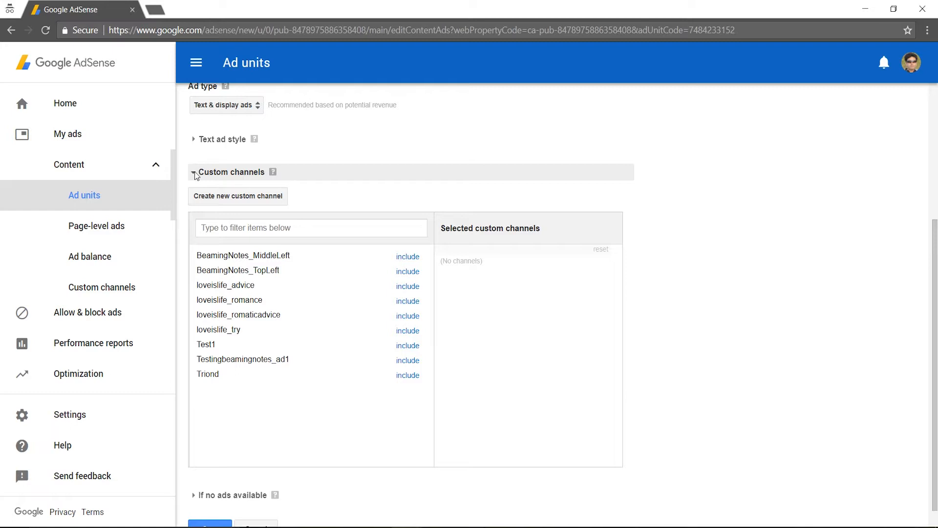
{"action": "left_click", "coordinate": [196, 172]}
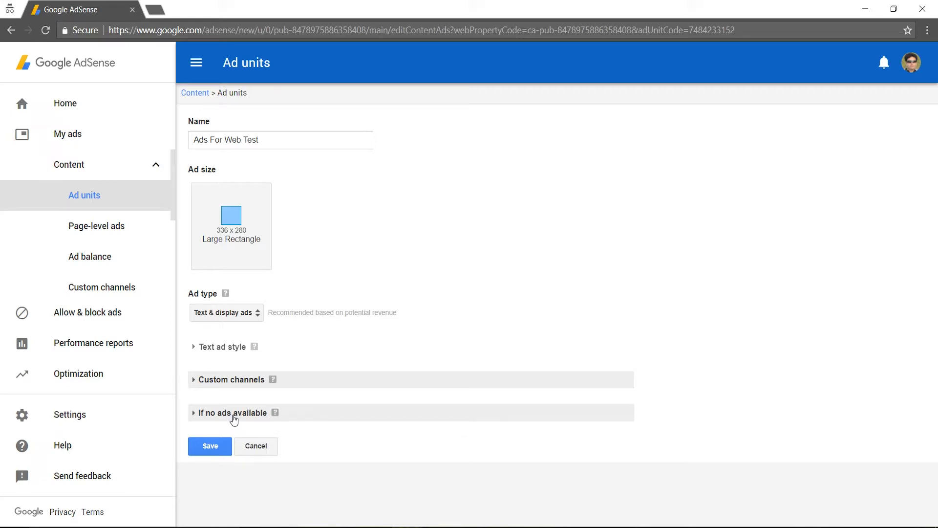
{"action": "left_click", "coordinate": [233, 412]}
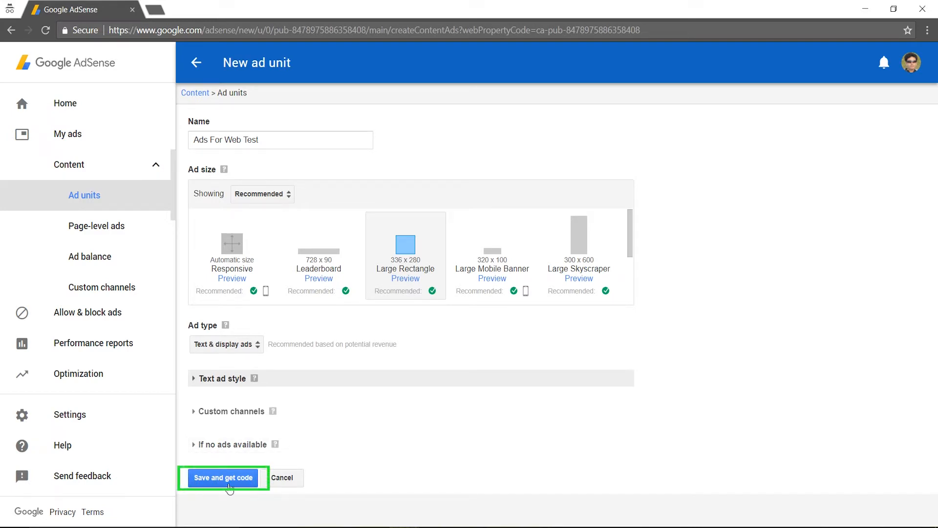
Save the 'Ads For Web Test' unit and get its ad code
{"action": "left_click", "coordinate": [223, 478]}
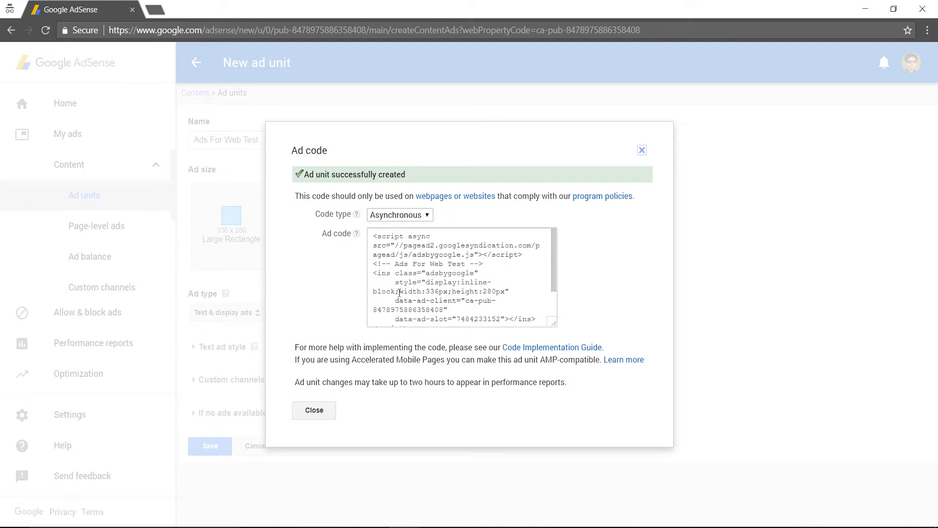
Select the whole ad code snippet and copy it via the context menu
{"action": "triple_click", "coordinate": [461, 275]}
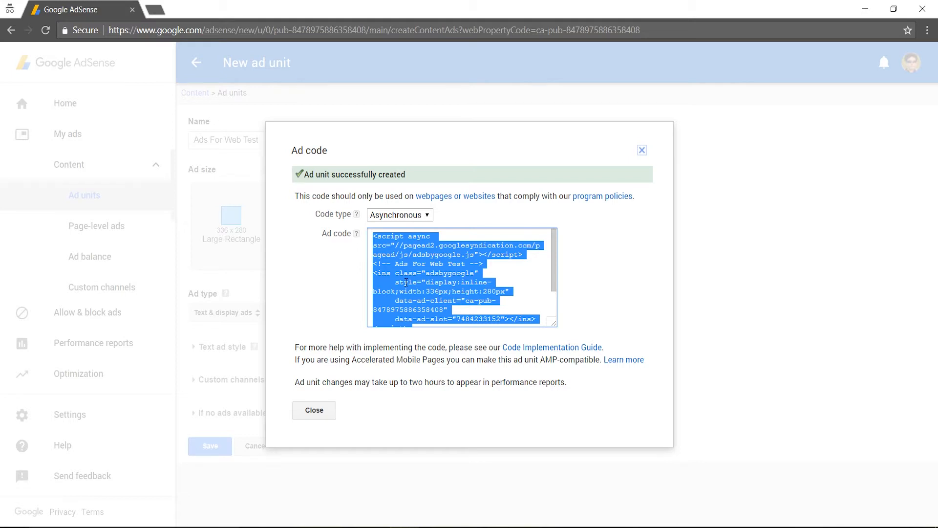
{"action": "right_click", "coordinate": [425, 281]}
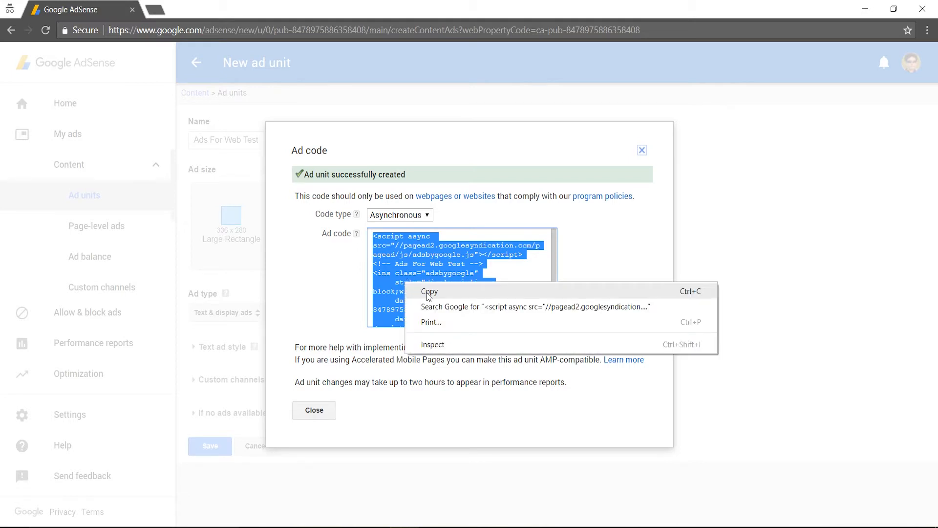